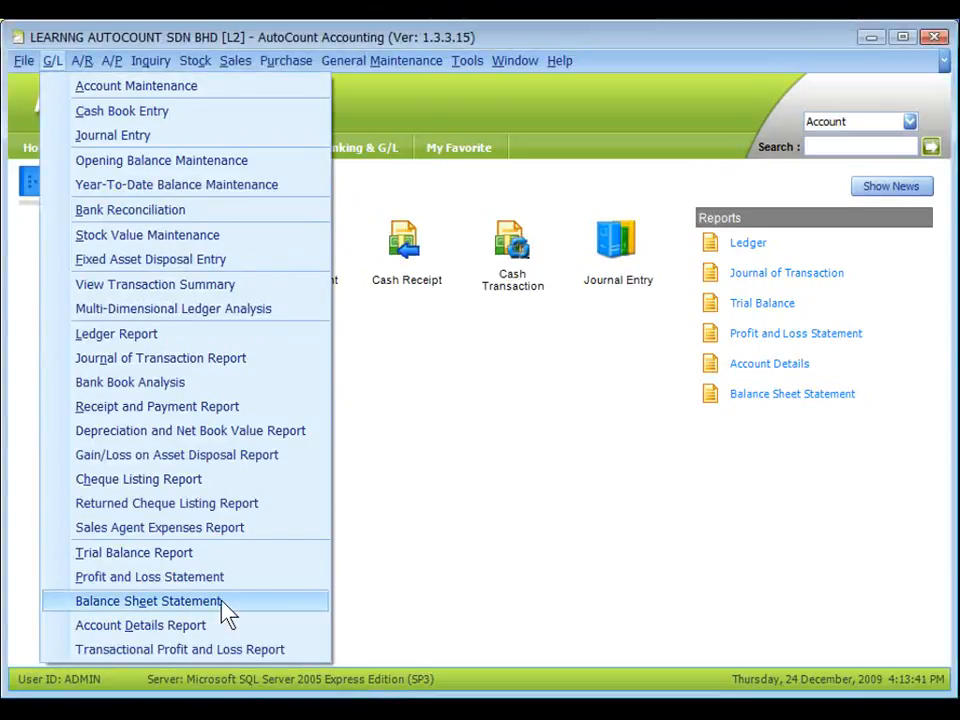
- Open the Balance Sheet Statement report options from the G/L menu
click(147, 600)
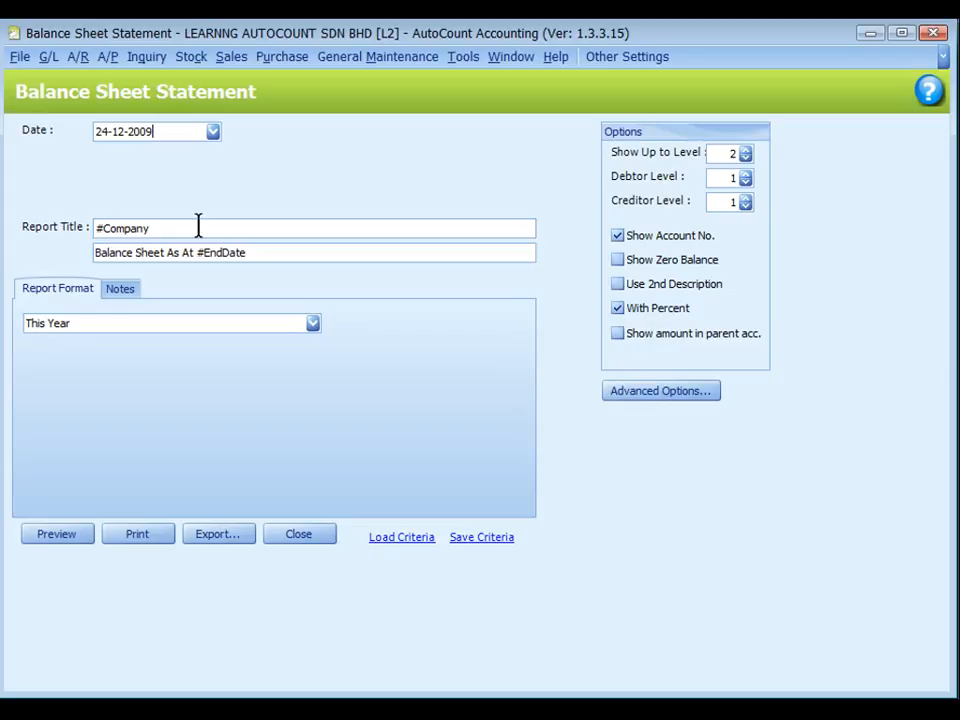
mouse_move(198, 228)
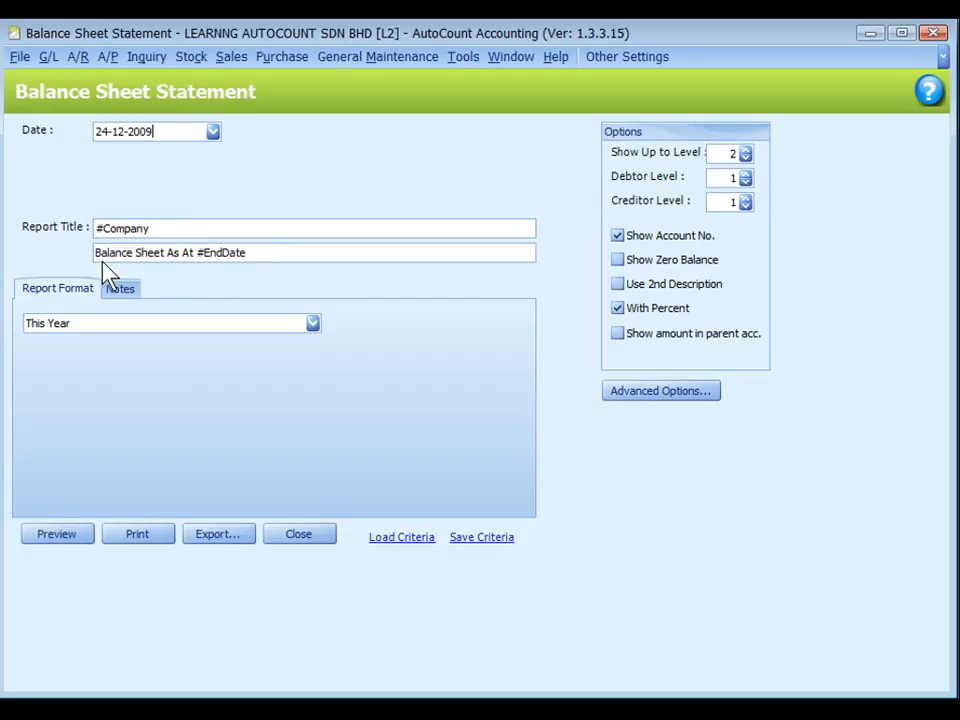
mouse_move(230, 278)
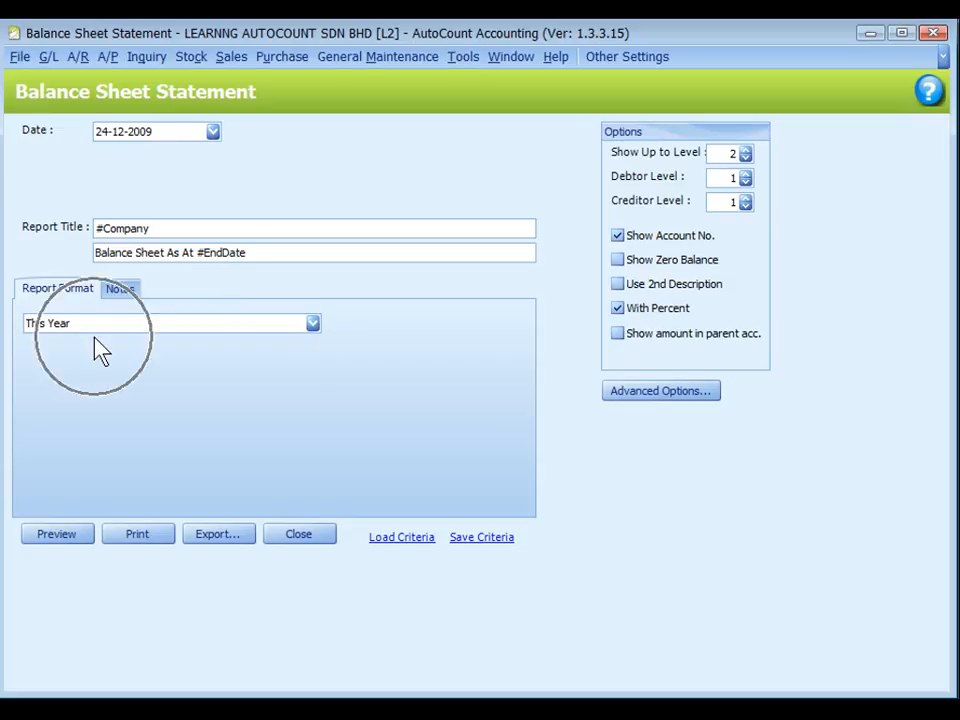
click(312, 322)
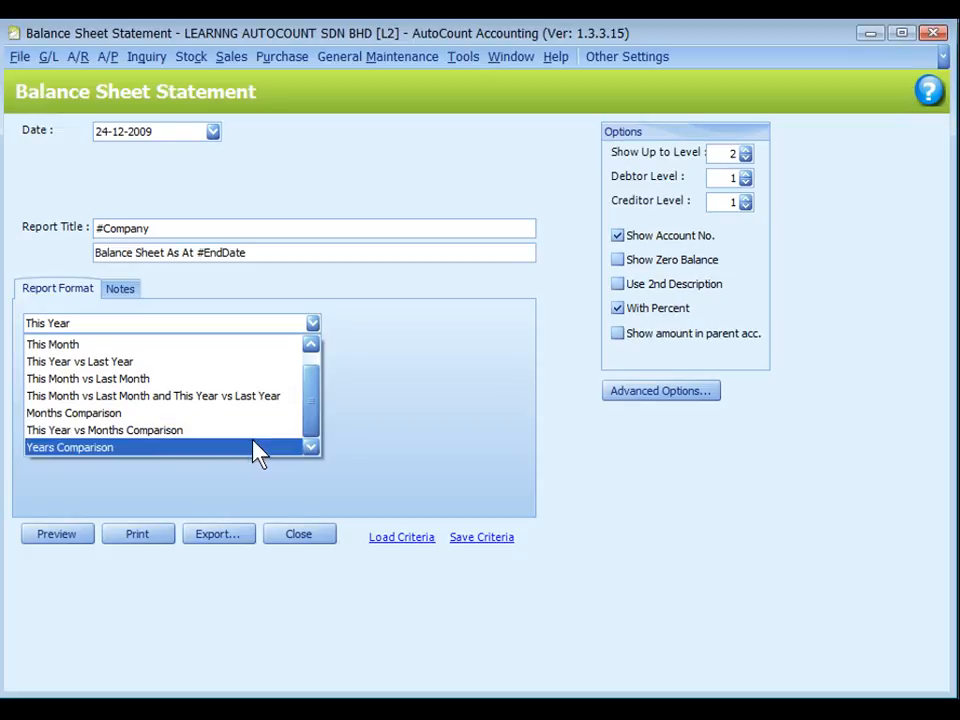
click(73, 413)
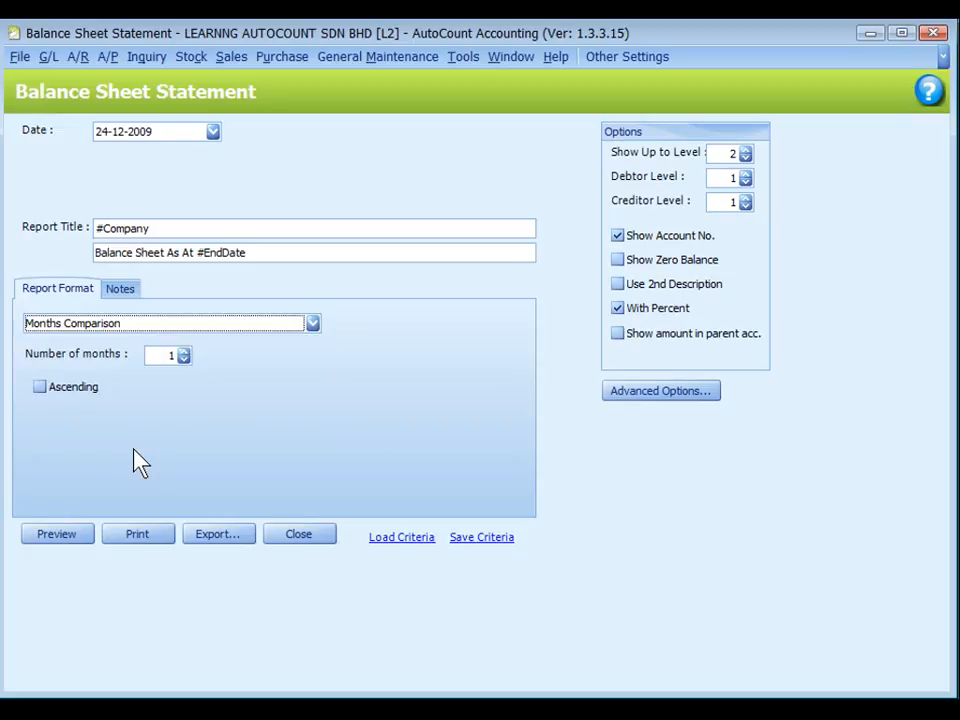
mouse_move(125, 385)
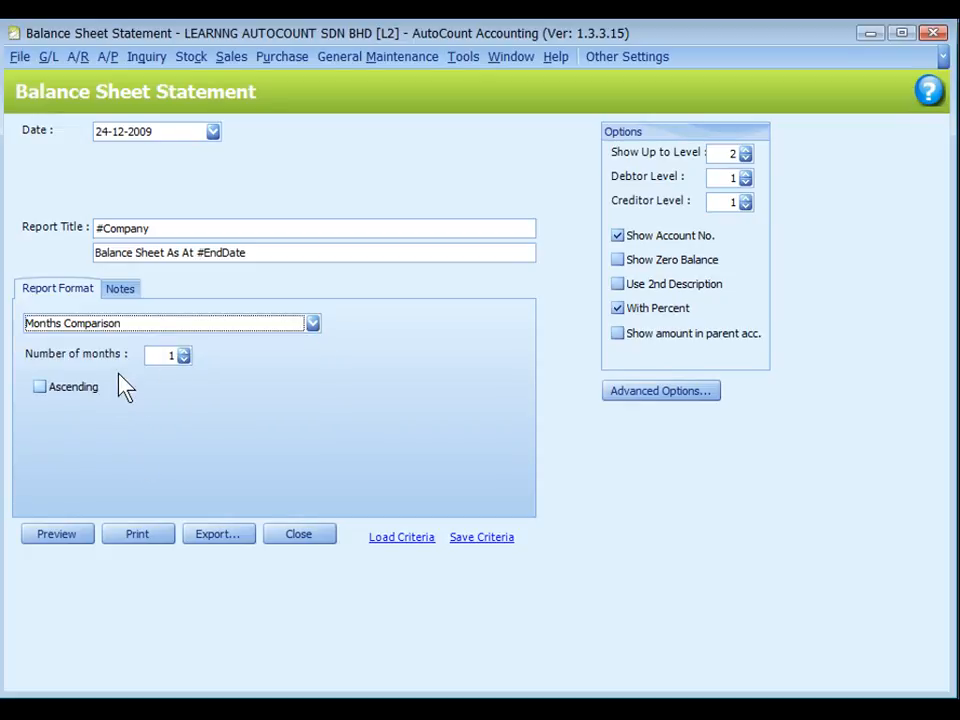
mouse_move(190, 372)
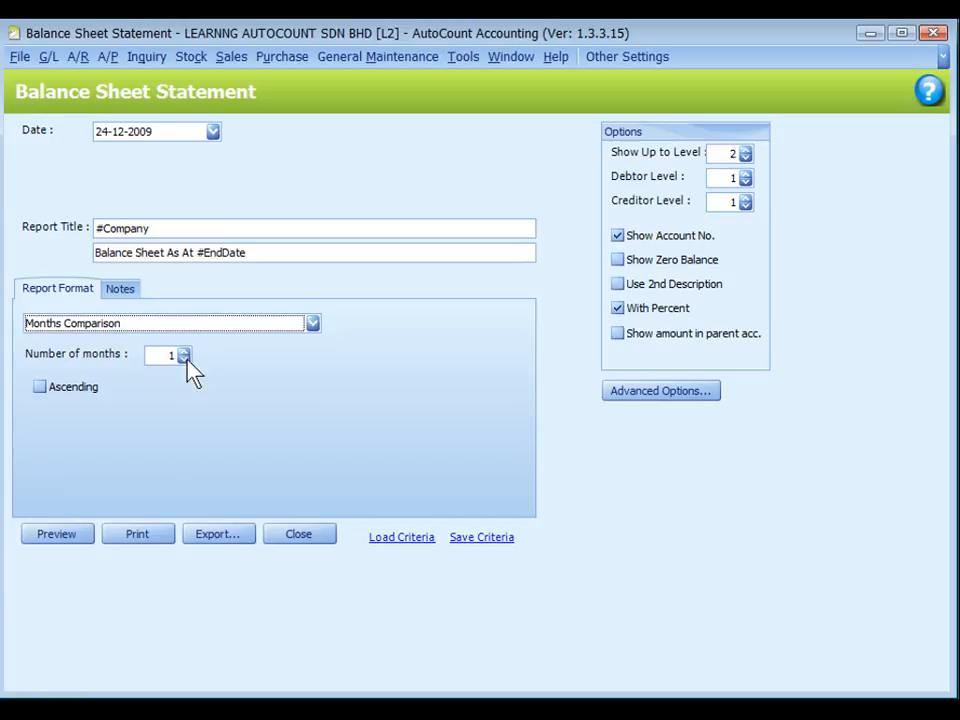
mouse_move(95, 400)
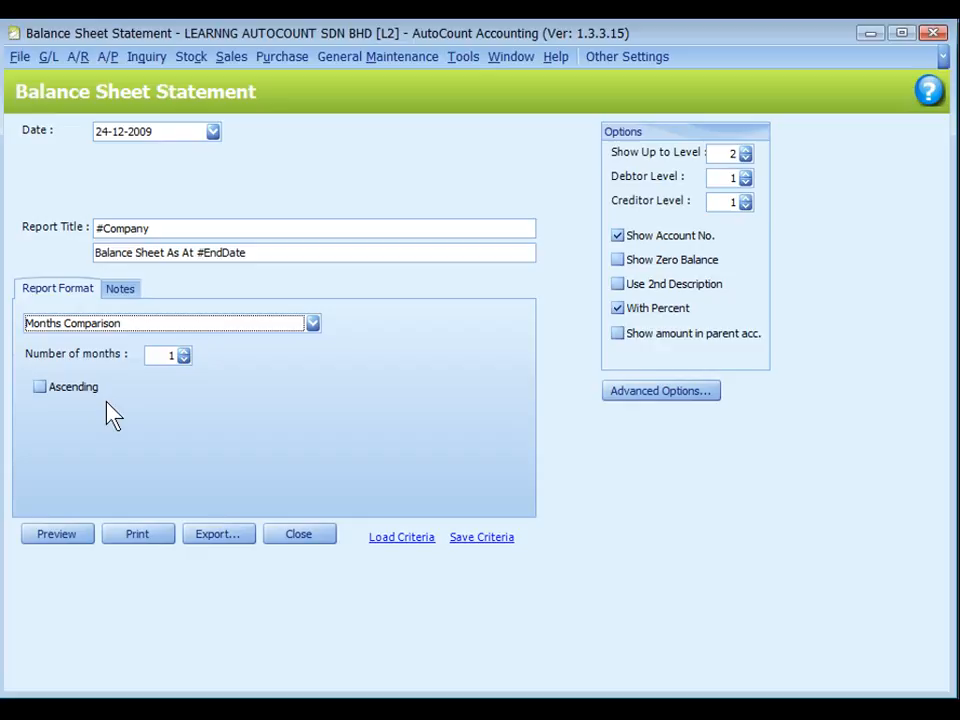
click(165, 322)
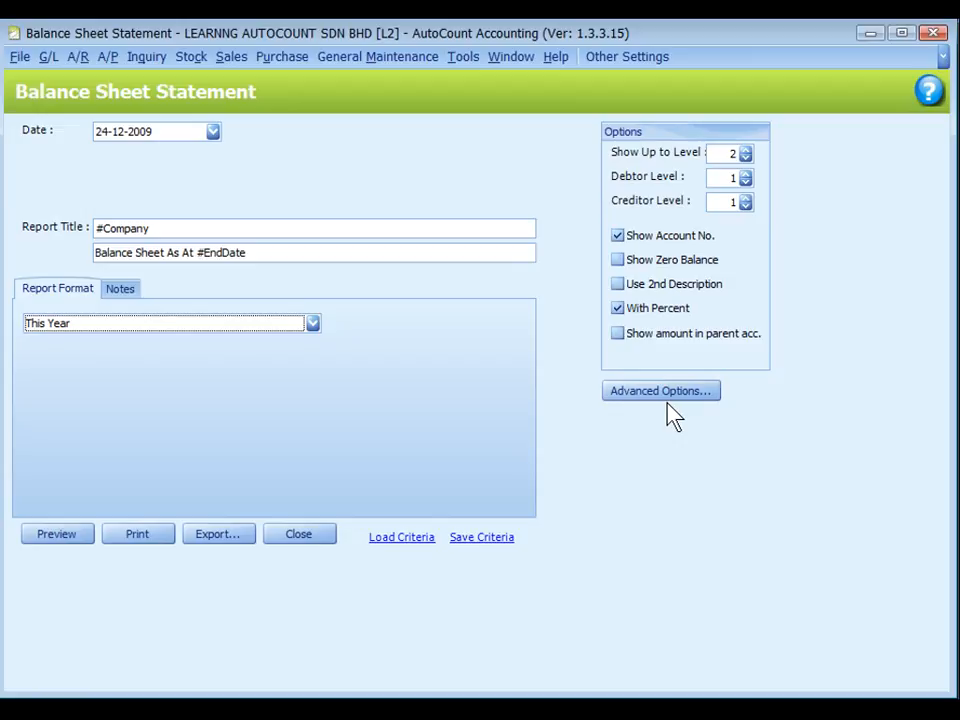
- Preview the Balance Sheet Statement as at 24/12/2009
click(56, 533)
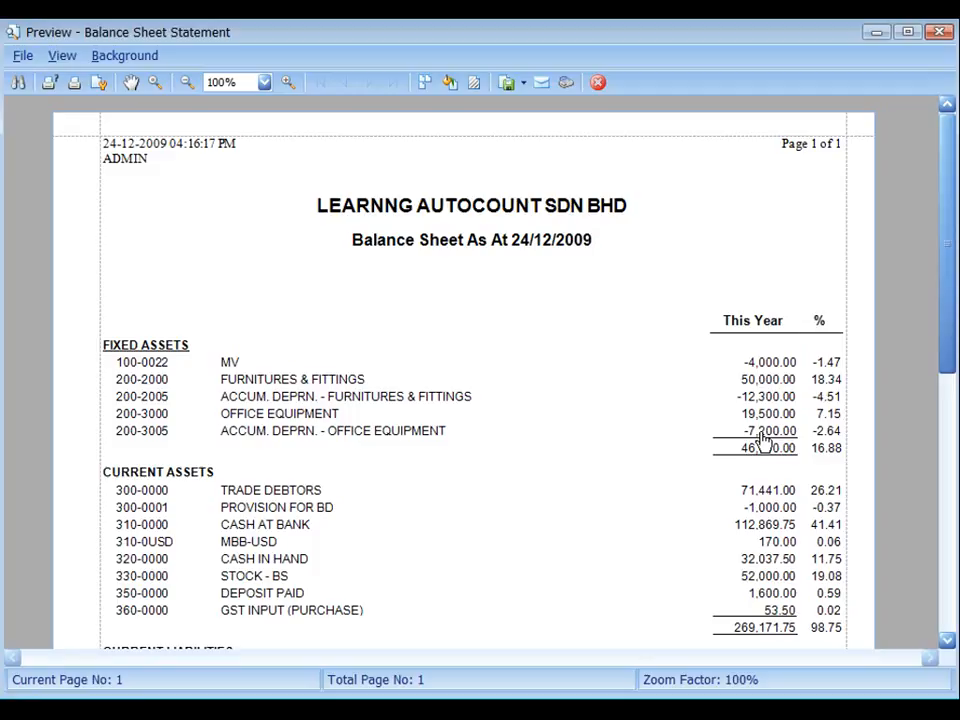
mouse_move(763, 498)
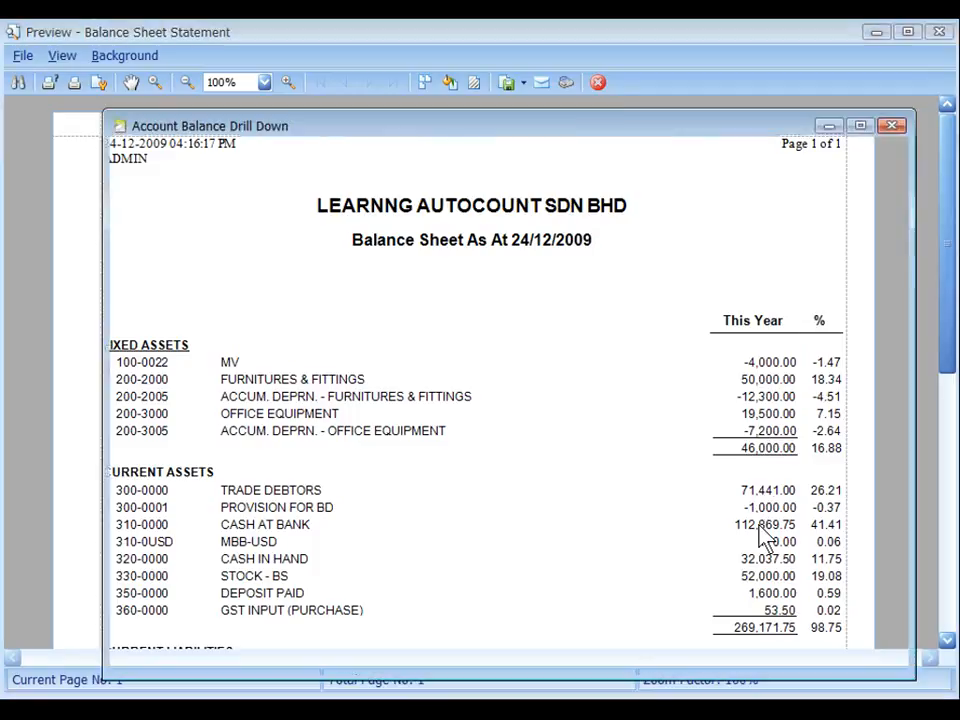
- Drill from Cash at Bank through MBB JALAN SULTAN to voucher OR-B00002, then close
double_click(264, 524)
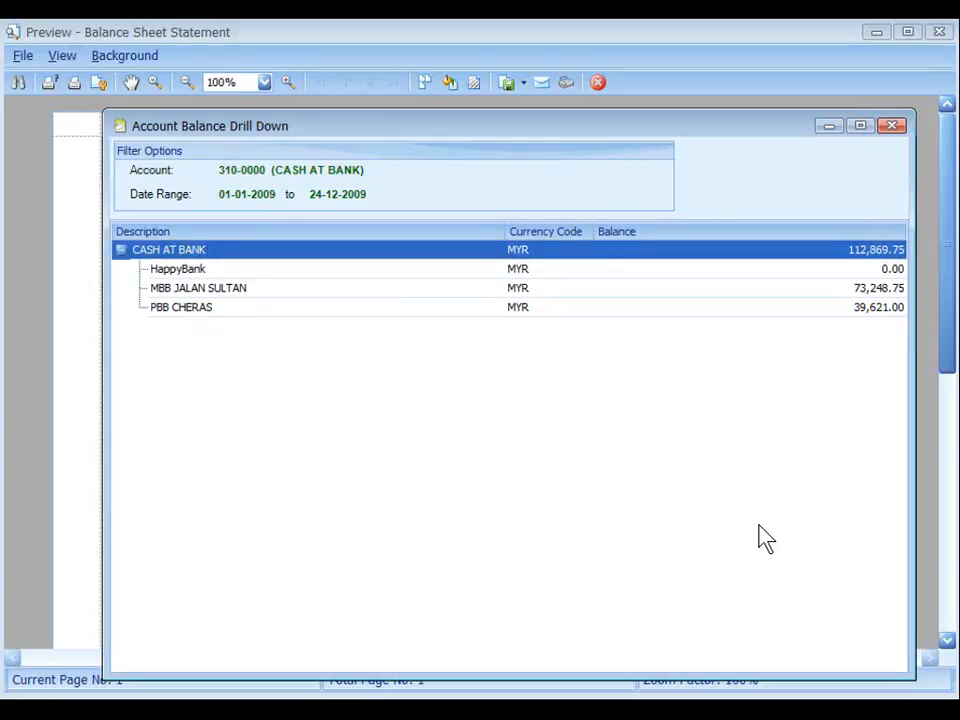
click(197, 288)
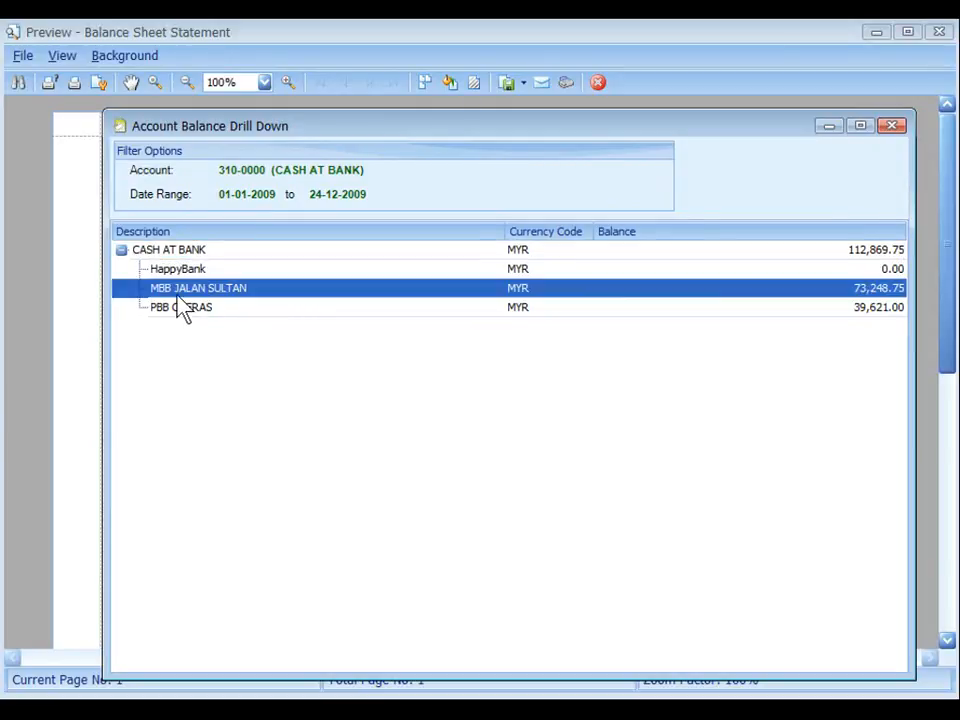
double_click(198, 288)
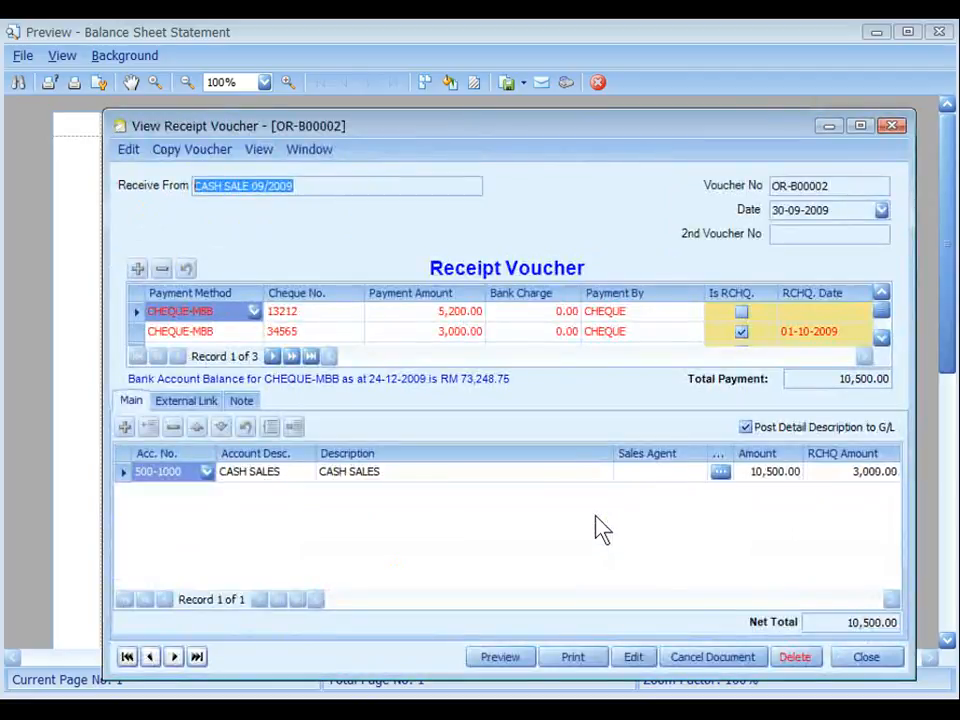
click(865, 657)
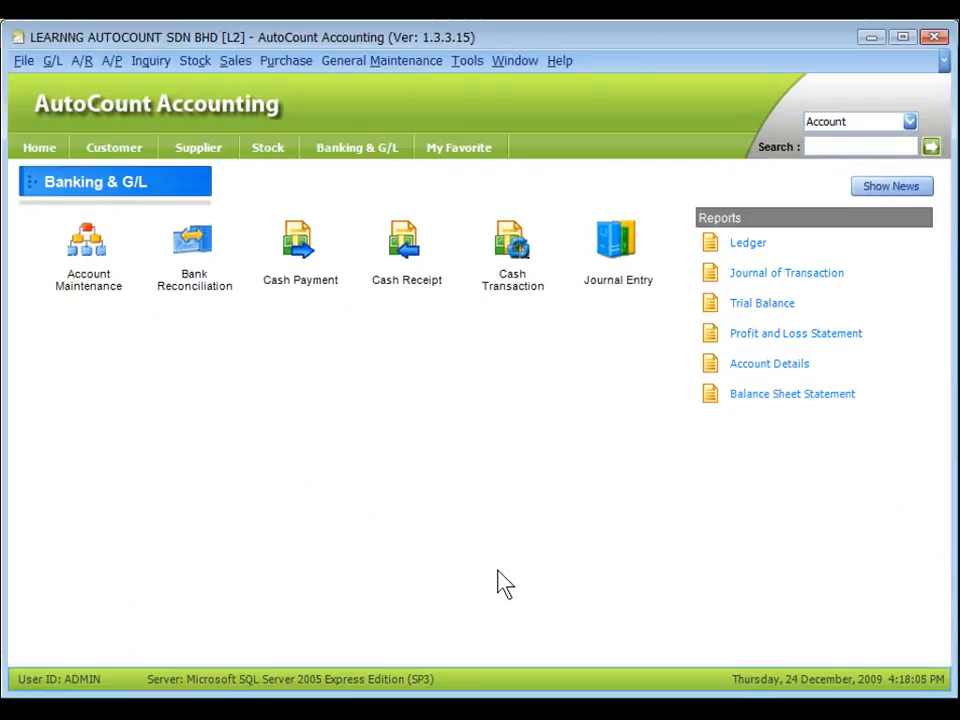